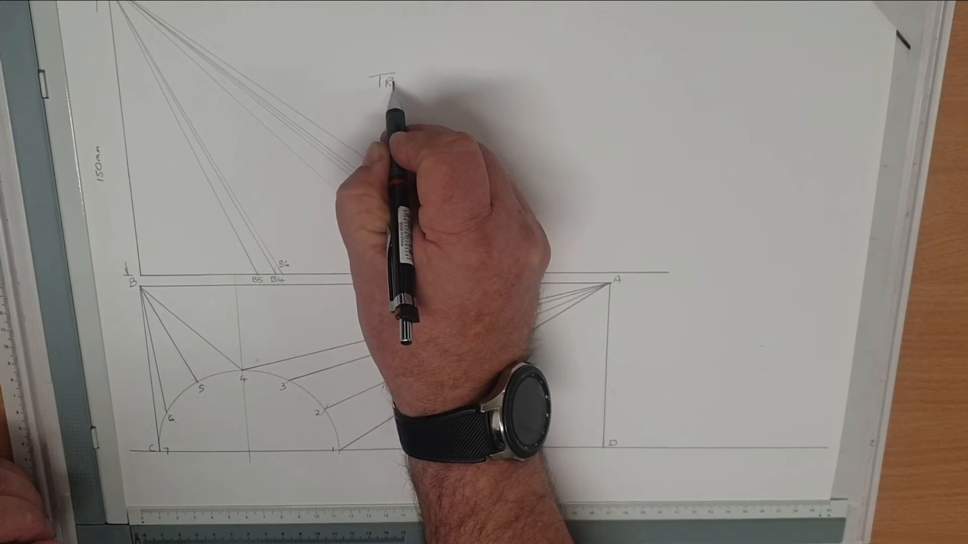
type("True L")
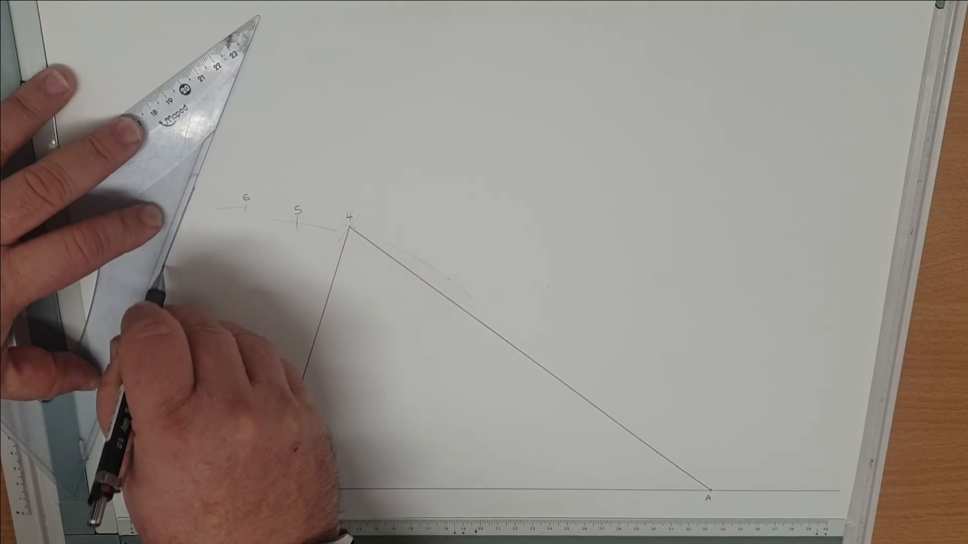
left_click_drag(352, 230, 268, 478)
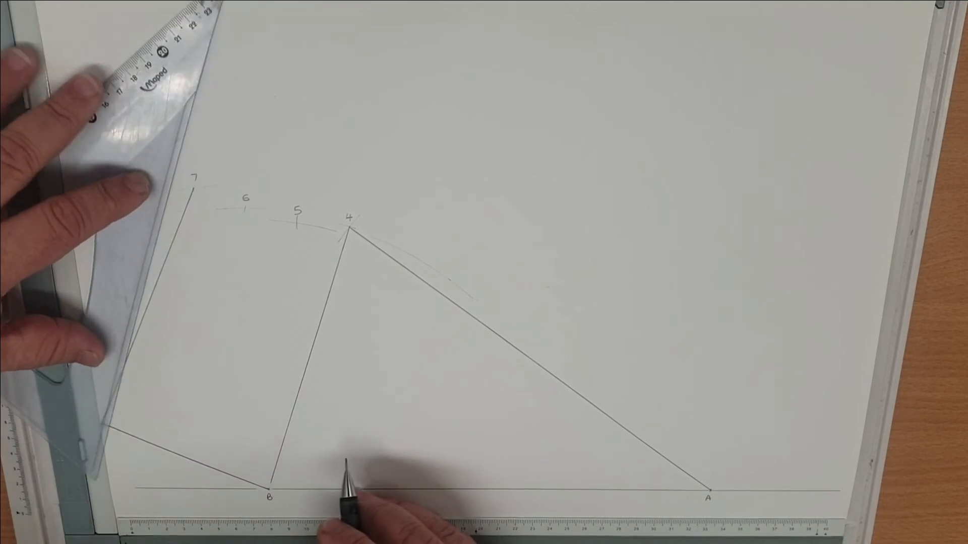